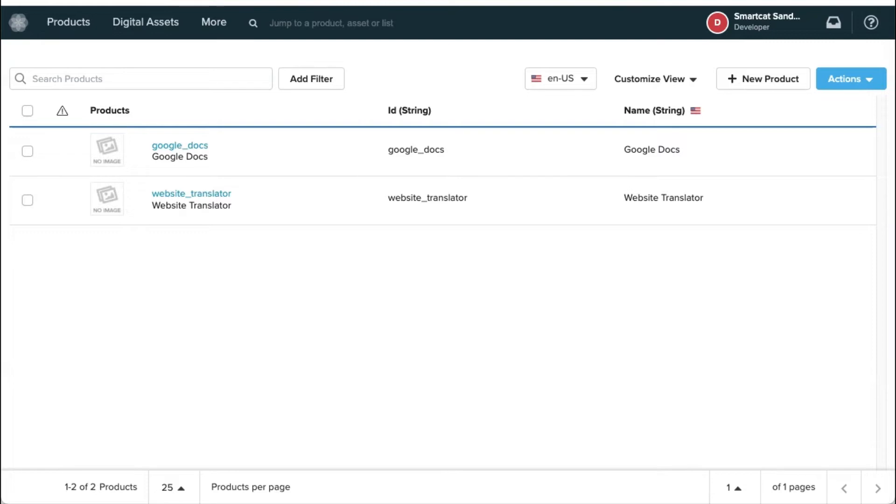
{"action": "mouse_move", "coordinate": [268, 263]}
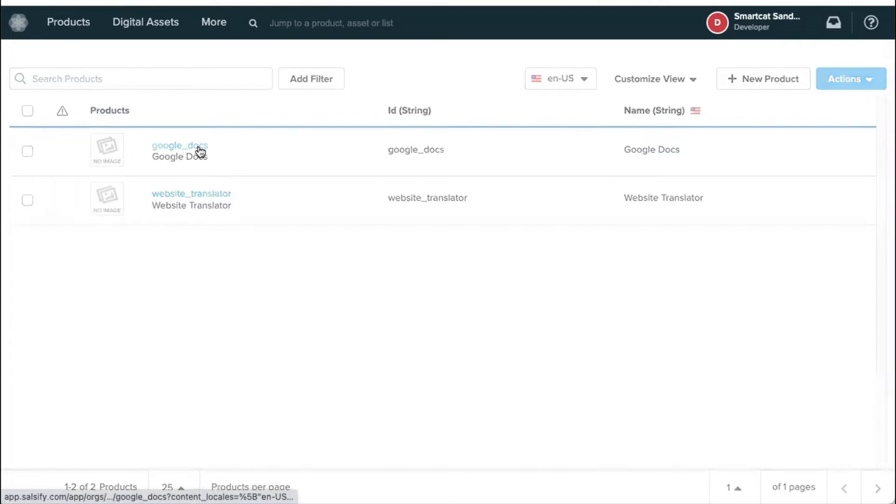
View the google_docs product record with its Localize through Smartcat? property
{"action": "left_click", "coordinate": [179, 146]}
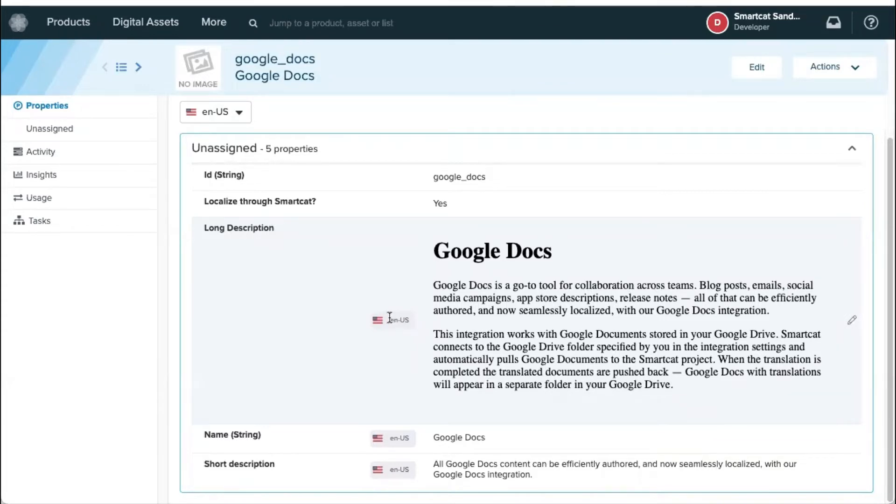
{"action": "mouse_move", "coordinate": [396, 251]}
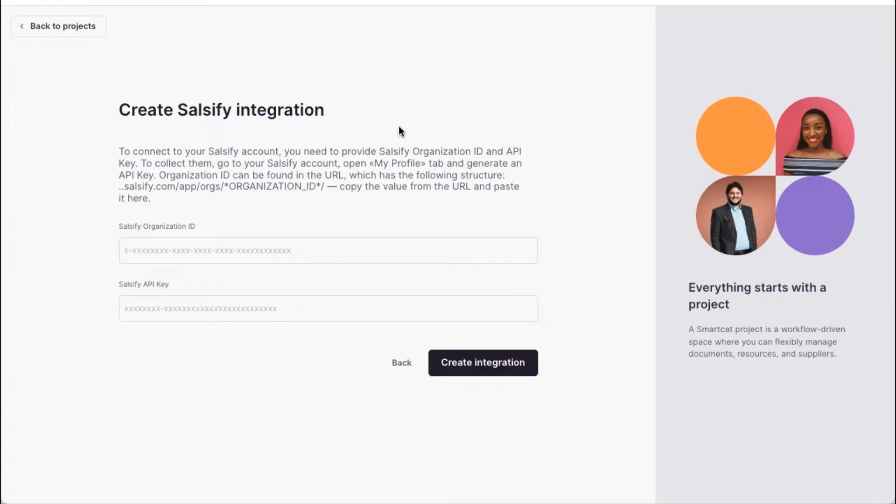
{"action": "mouse_move", "coordinate": [409, 485]}
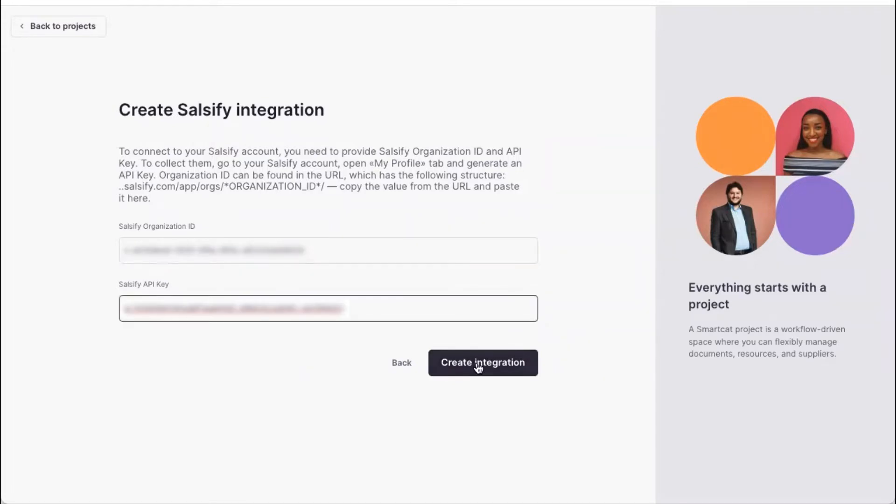
Create the Salsify integration using the entered organization ID and API key
{"action": "left_click", "coordinate": [482, 362]}
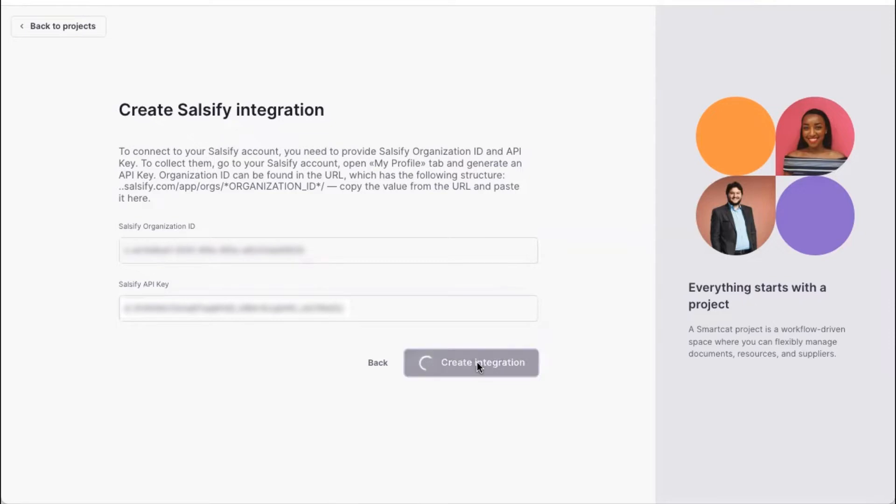
{"action": "left_click", "coordinate": [470, 362]}
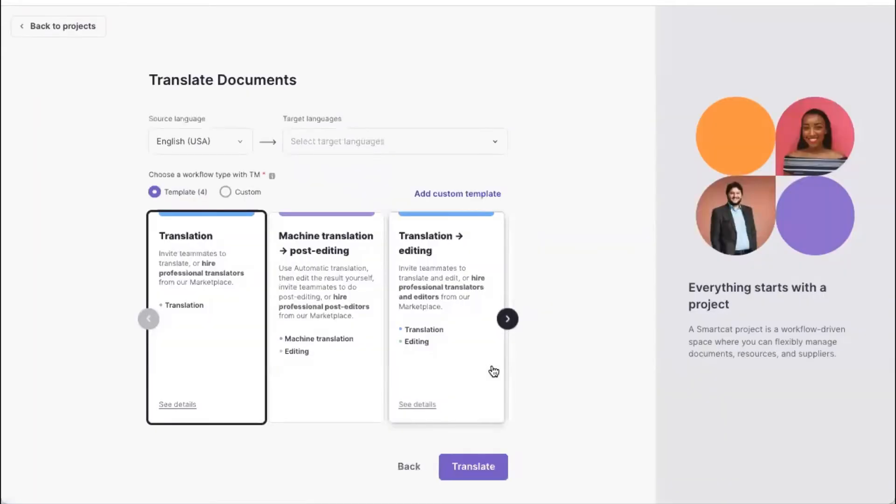
Keep English (USA) source, add French (France) and German targets, choose MT + post-editing, and start translation
{"action": "left_click", "coordinate": [198, 141]}
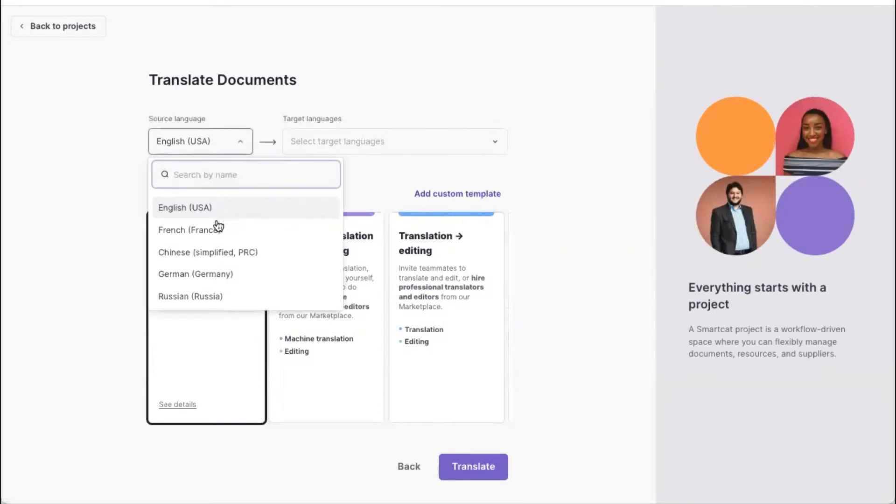
{"action": "mouse_move", "coordinate": [165, 250]}
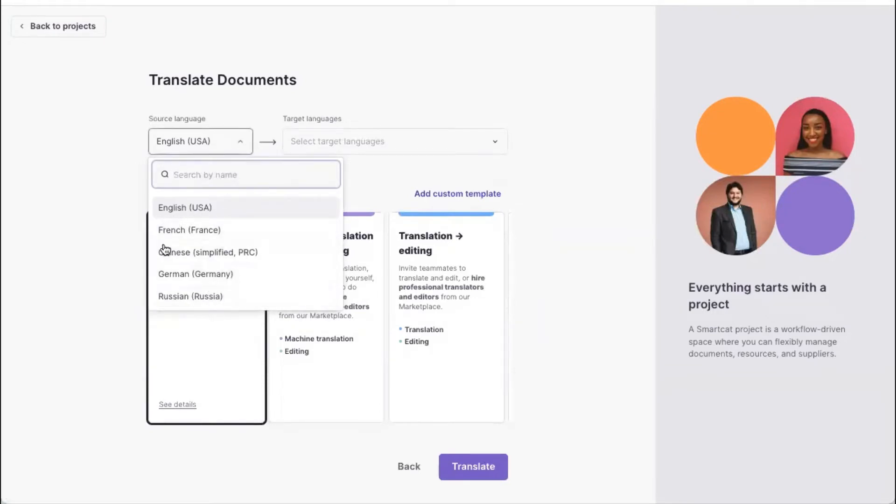
{"action": "mouse_move", "coordinate": [183, 223]}
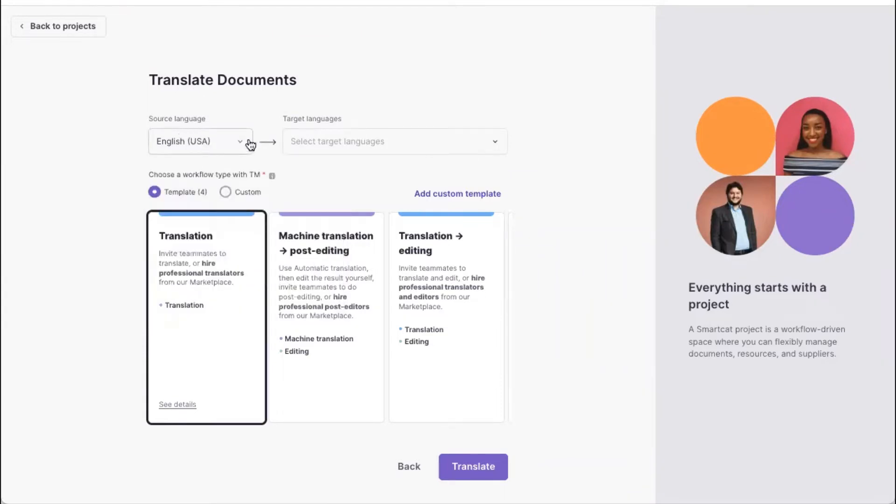
{"action": "left_click", "coordinate": [393, 141]}
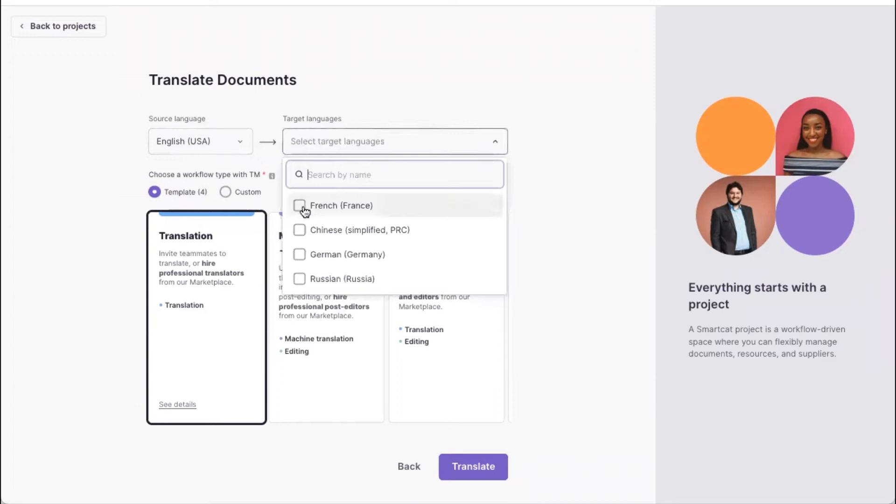
{"action": "left_click", "coordinate": [299, 206]}
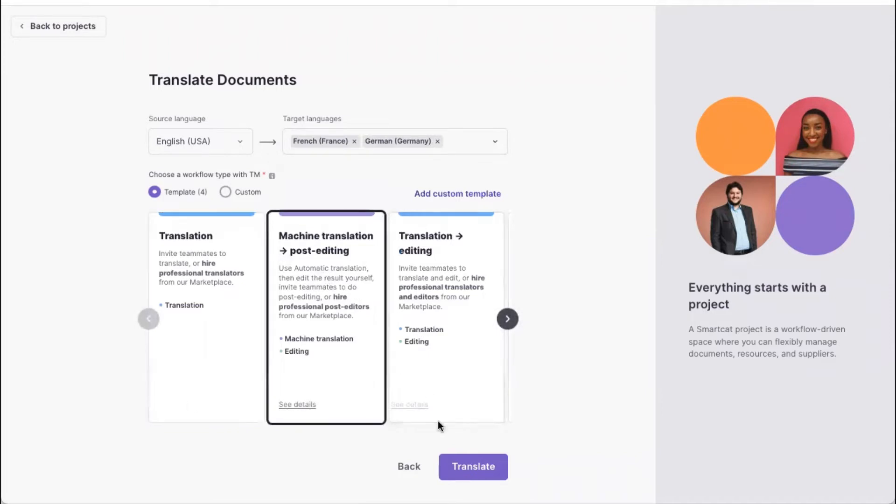
{"action": "left_click", "coordinate": [473, 467]}
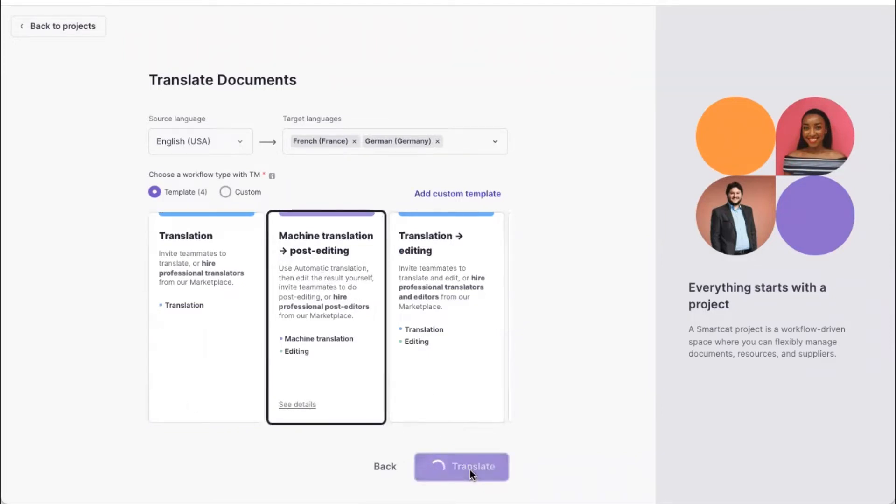
{"action": "left_click", "coordinate": [461, 467]}
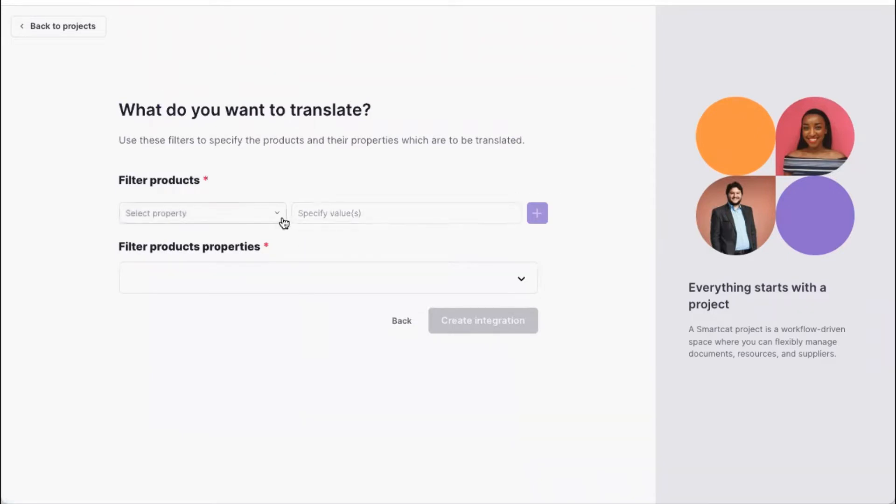
Filter products by the Localize through Smartcat? property with value 'true'
{"action": "left_click", "coordinate": [201, 213]}
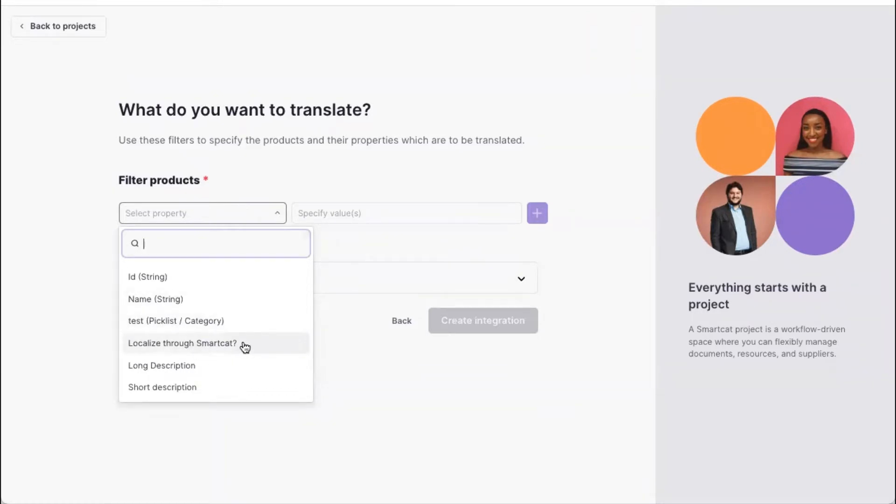
{"action": "left_click", "coordinate": [183, 342]}
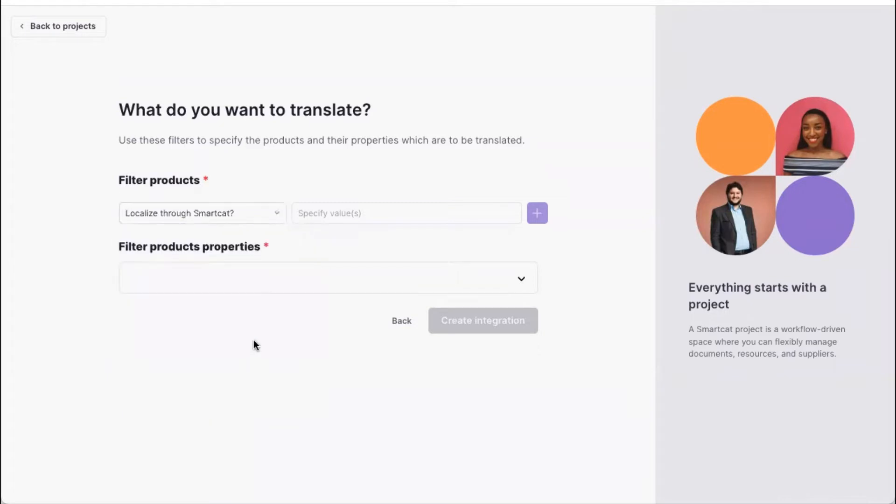
{"action": "left_click", "coordinate": [406, 213]}
{"action": "type", "text": "ек"}
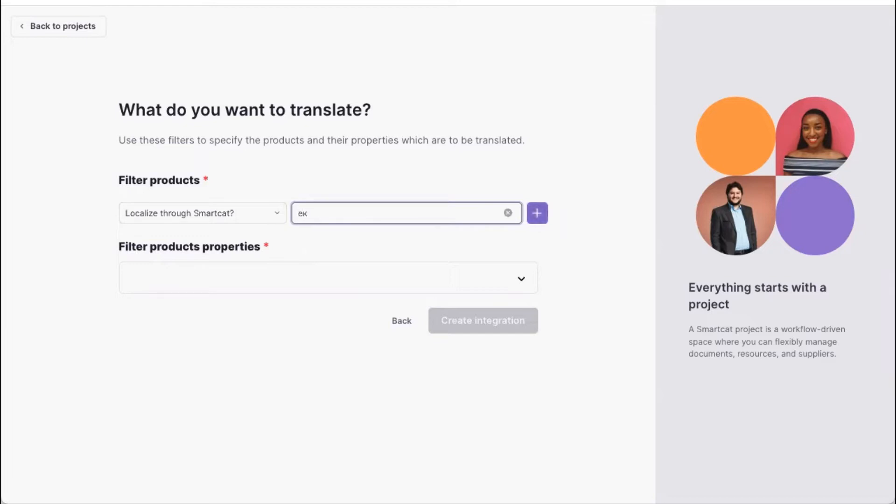
{"action": "type", "text": "t"}
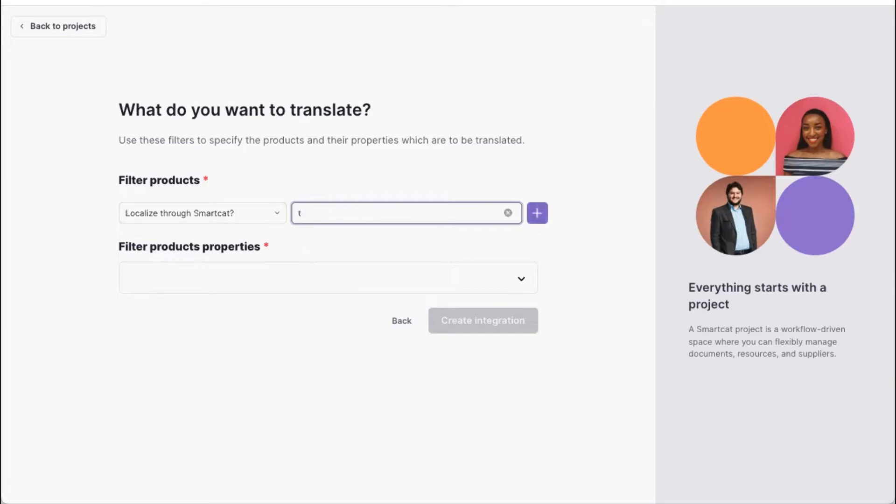
{"action": "type", "text": "rue"}
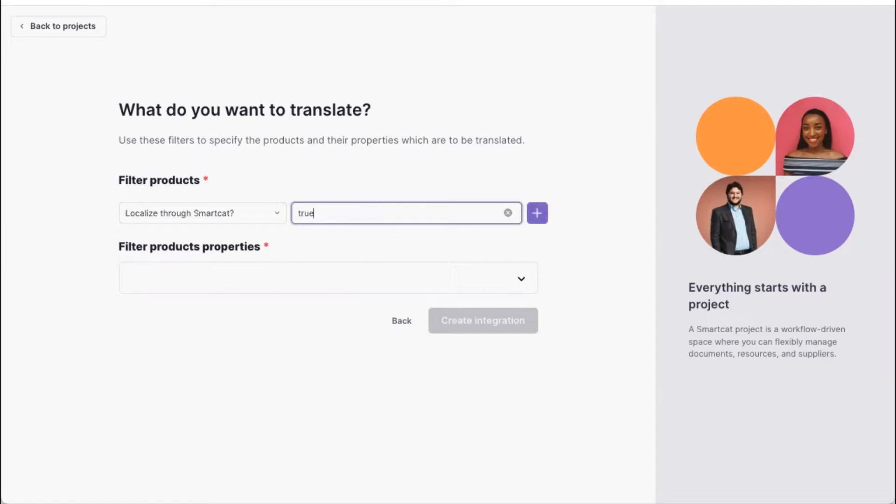
{"action": "mouse_move", "coordinate": [334, 250]}
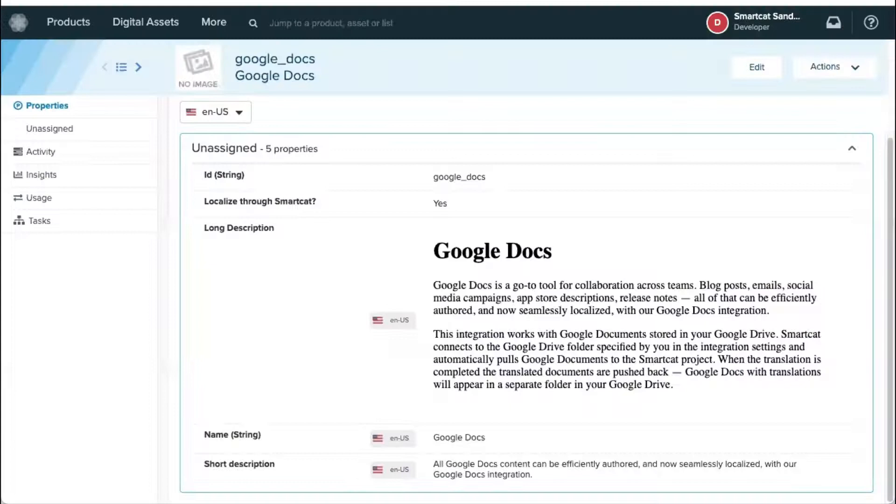
{"action": "mouse_move", "coordinate": [333, 210]}
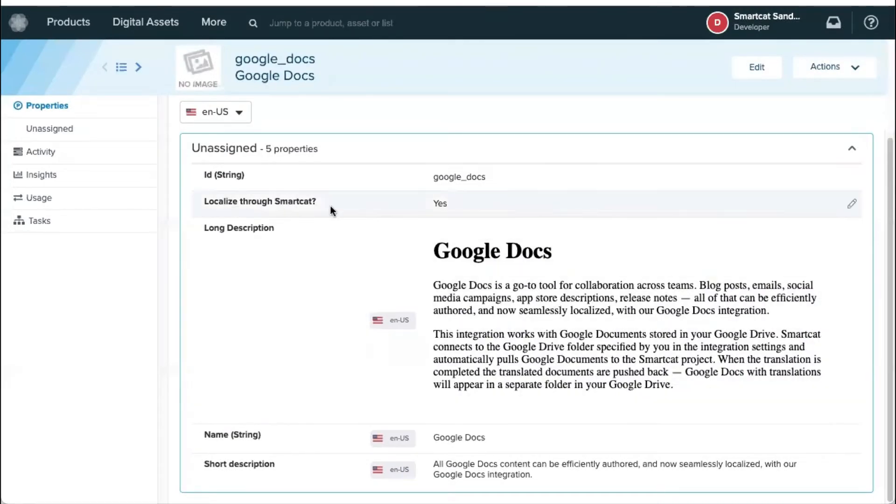
{"action": "mouse_move", "coordinate": [313, 208]}
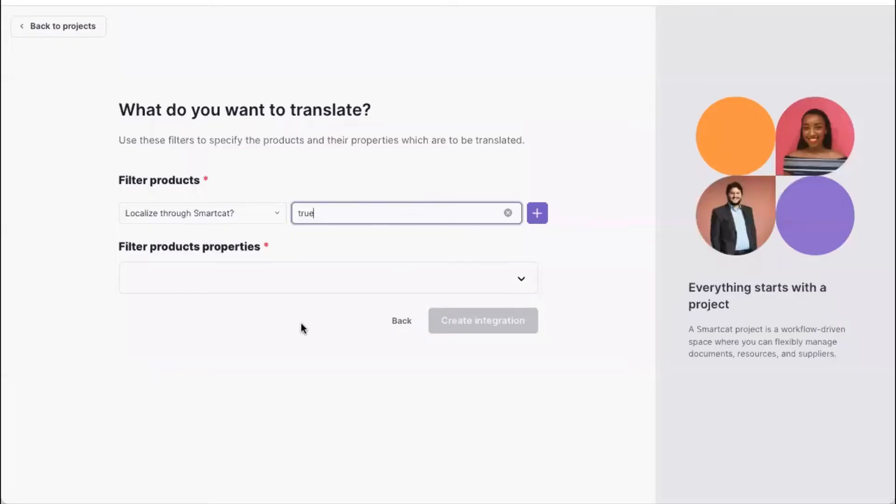
Select Name (String) and Short description for translation and create the integration
{"action": "left_click", "coordinate": [327, 278]}
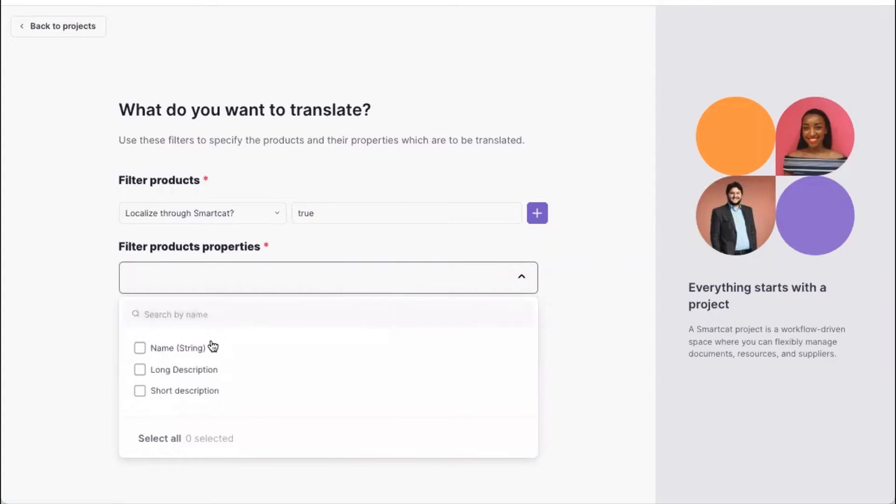
{"action": "mouse_move", "coordinate": [151, 359]}
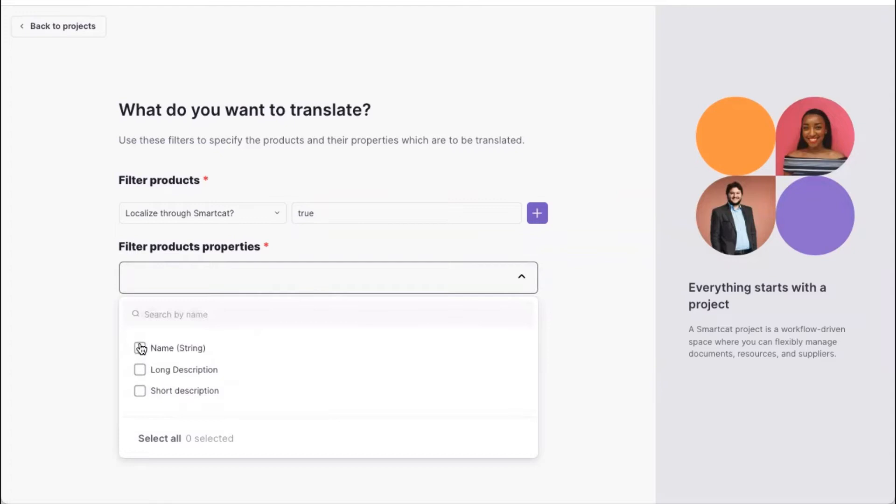
{"action": "left_click", "coordinate": [140, 391]}
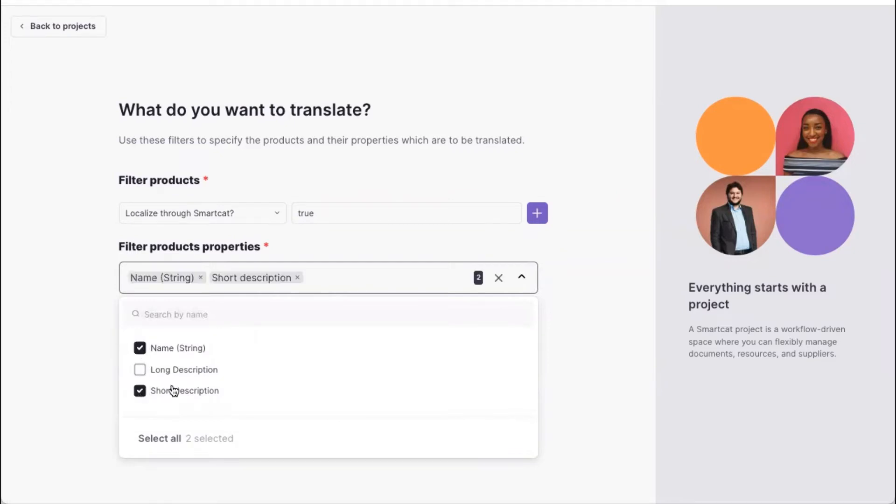
{"action": "mouse_move", "coordinate": [582, 334]}
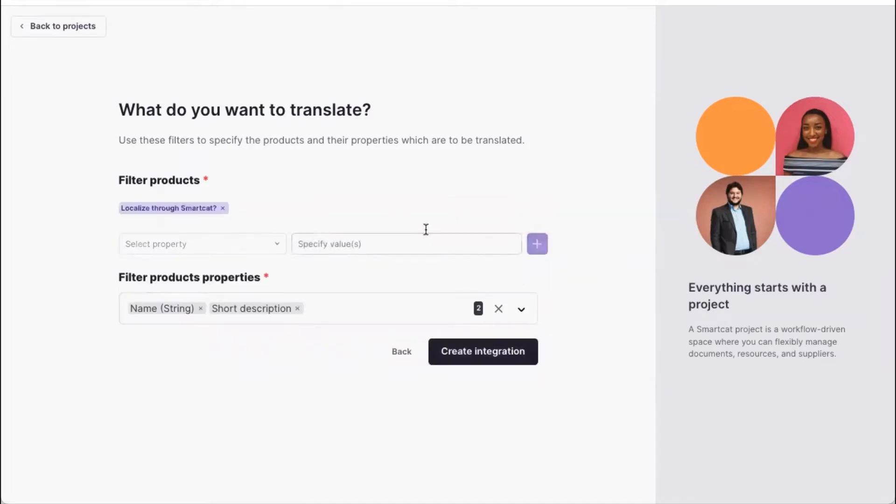
{"action": "left_click", "coordinate": [481, 351]}
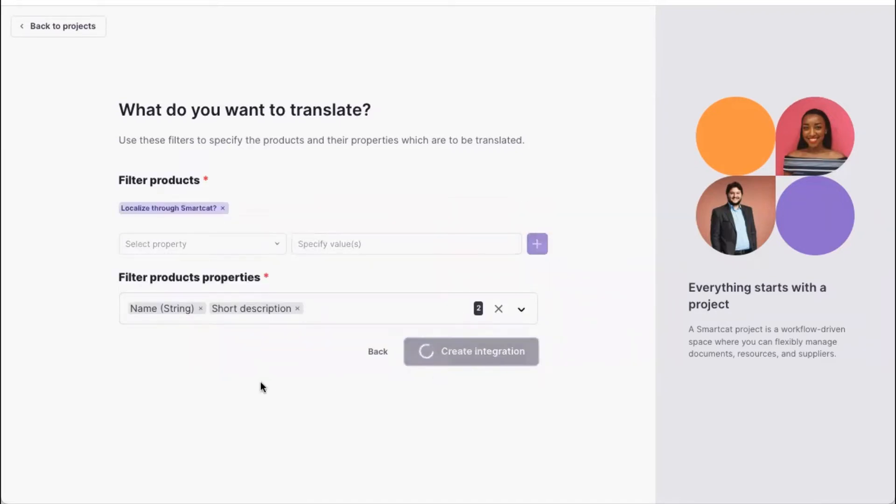
{"action": "left_click", "coordinate": [471, 352]}
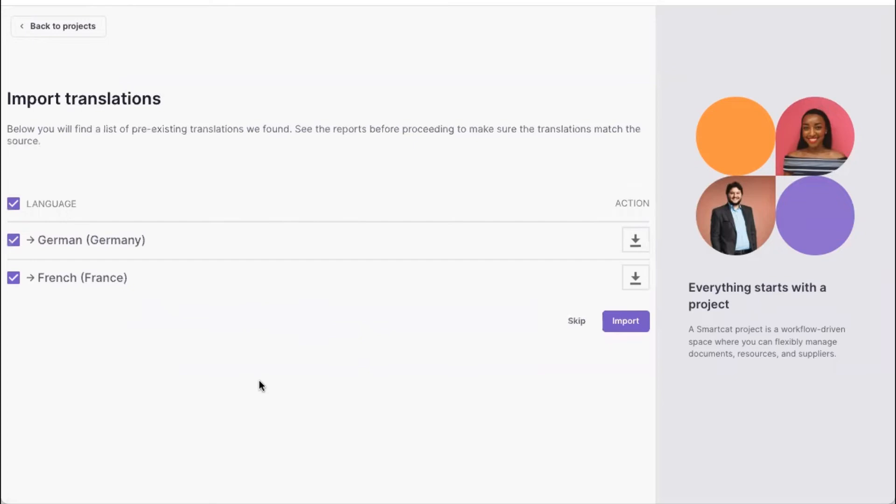
{"action": "mouse_move", "coordinate": [372, 314]}
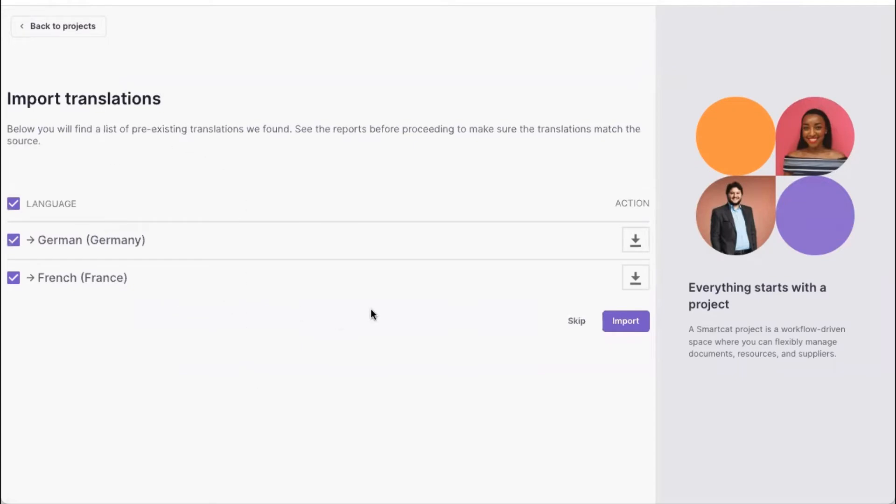
{"action": "mouse_move", "coordinate": [170, 244]}
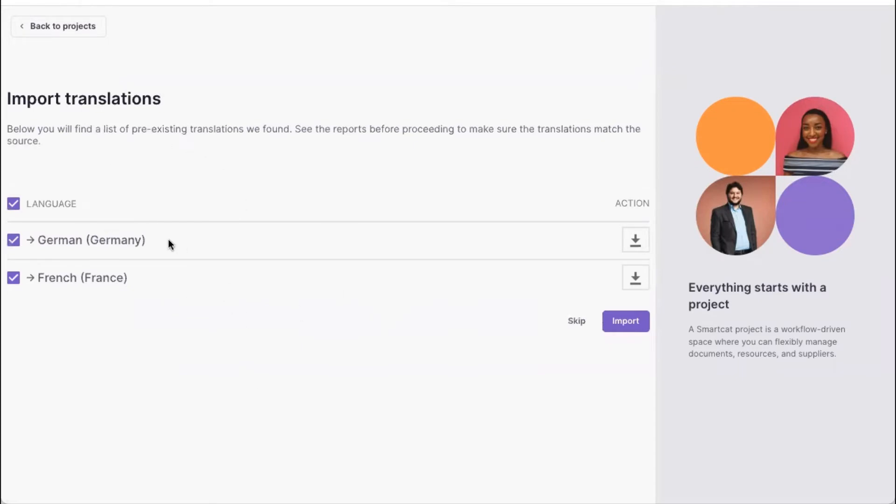
{"action": "mouse_move", "coordinate": [118, 240]}
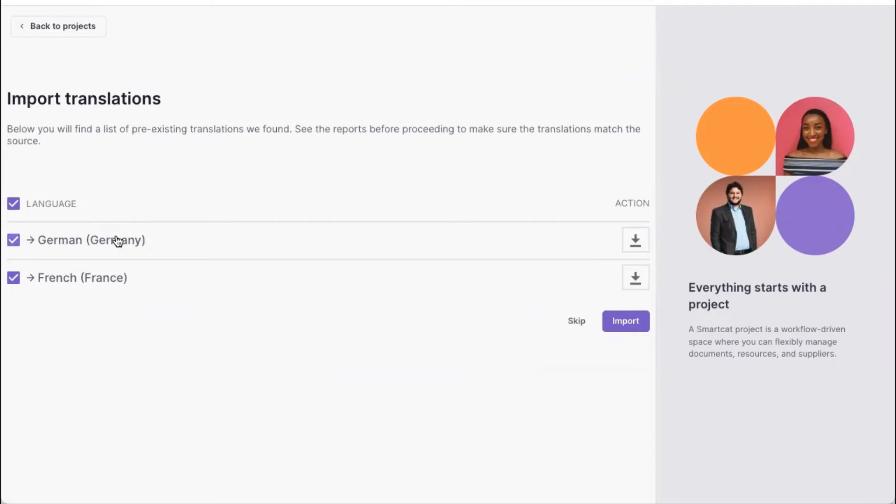
Import the German and French translations while Smartcat gathers product content
{"action": "left_click", "coordinate": [635, 240]}
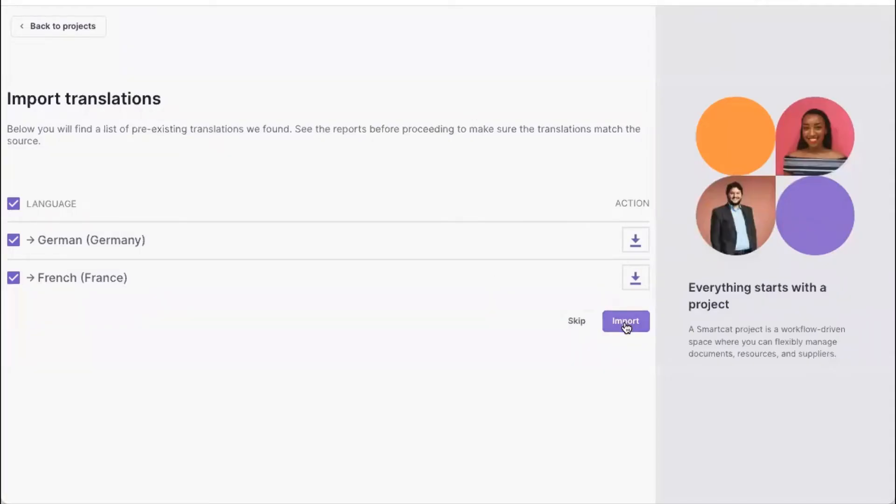
{"action": "left_click", "coordinate": [626, 321]}
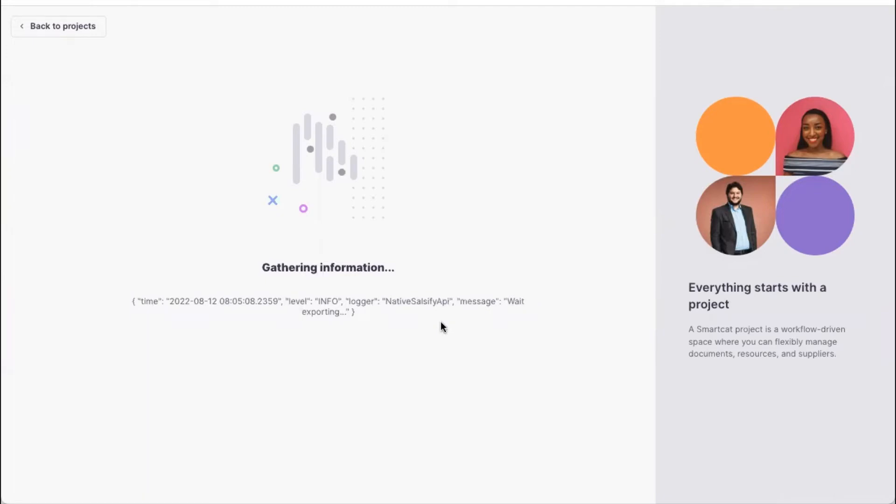
{"action": "mouse_move", "coordinate": [440, 251]}
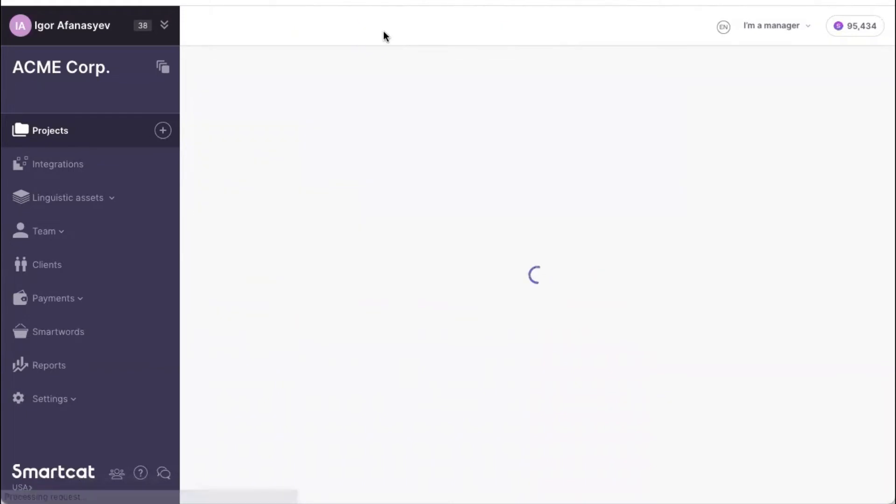
Show the project's Files list with four documents targeting German and French
{"action": "left_click", "coordinate": [379, 27]}
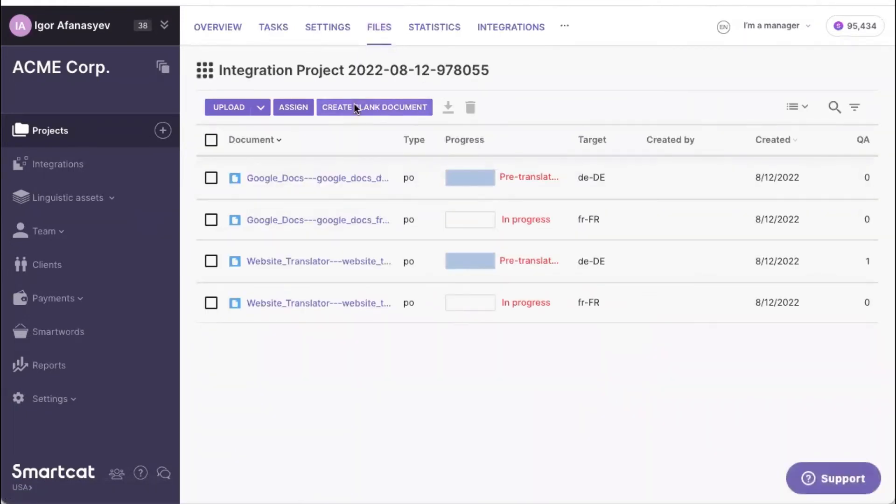
{"action": "mouse_move", "coordinate": [406, 154]}
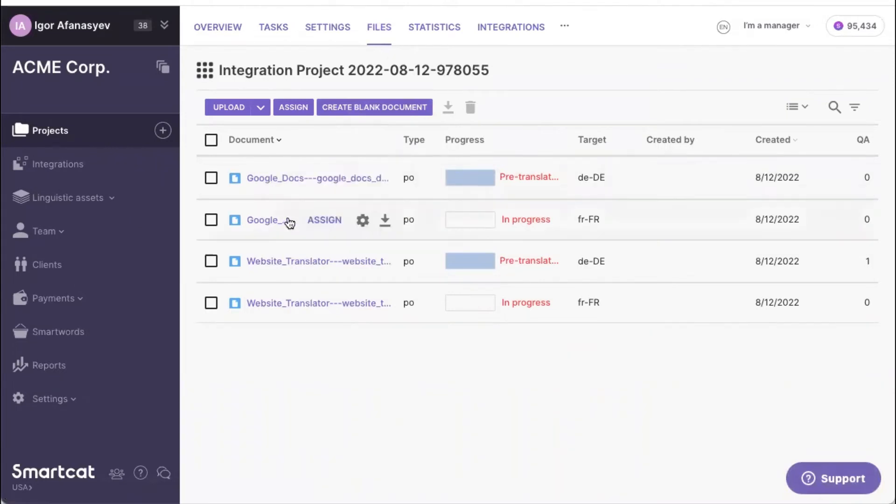
{"action": "mouse_move", "coordinate": [454, 235]}
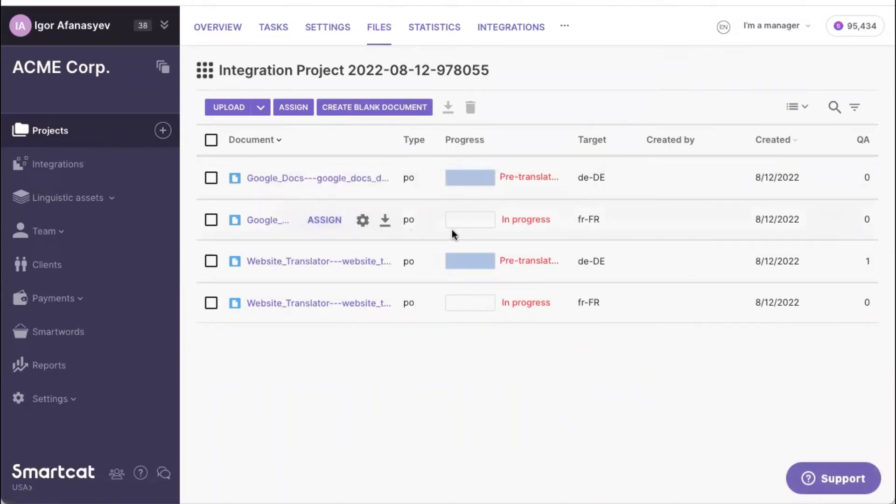
{"action": "mouse_move", "coordinate": [272, 240]}
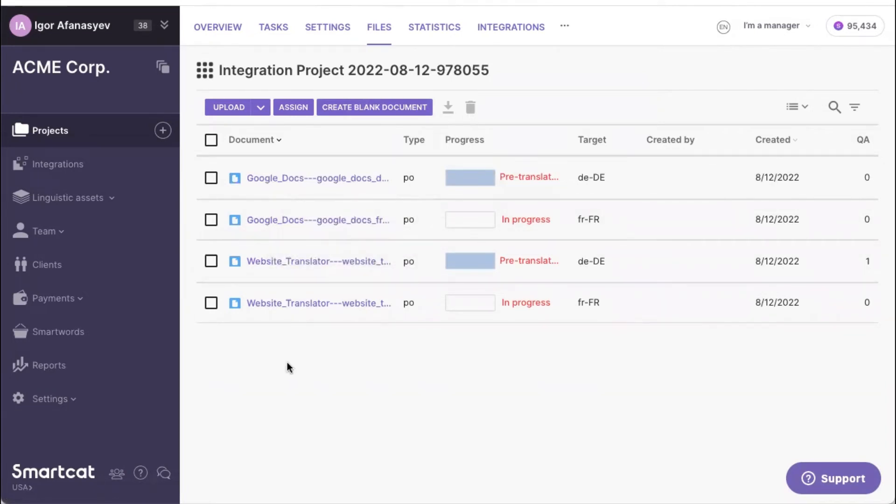
{"action": "mouse_move", "coordinate": [418, 373]}
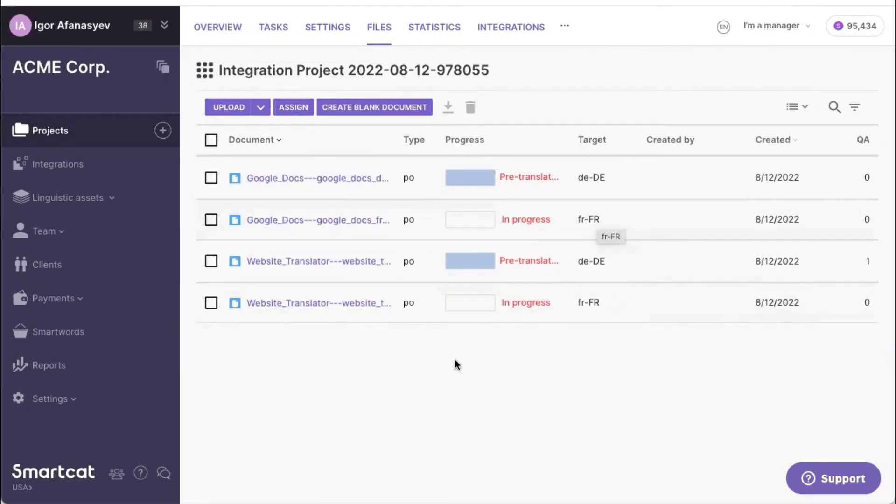
{"action": "mouse_move", "coordinate": [414, 363]}
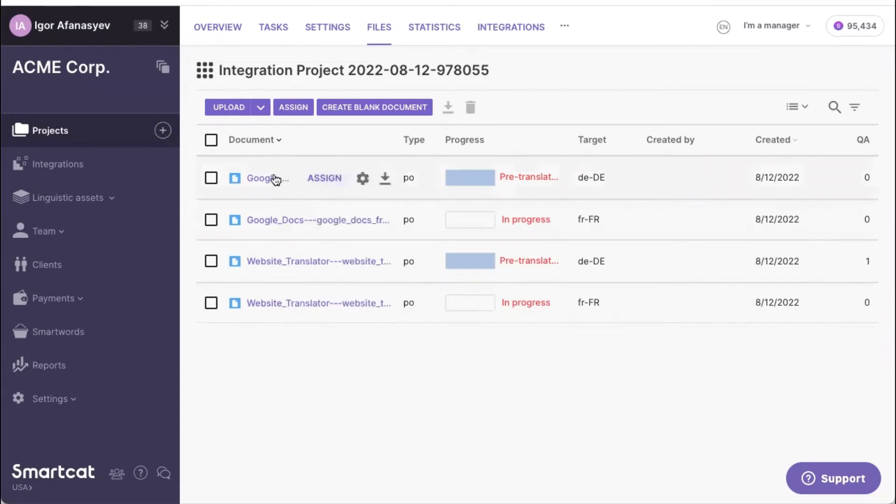
Confirm both German Google Docs segments and continue to the French document
{"action": "left_click", "coordinate": [266, 178]}
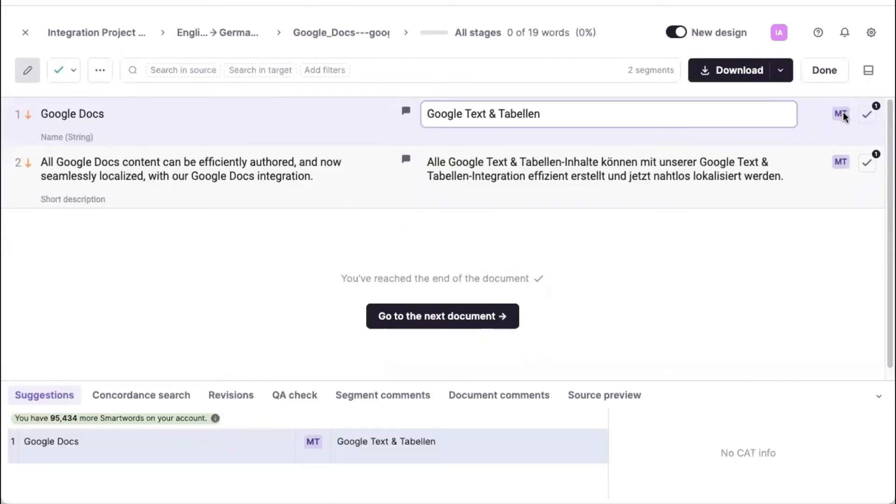
{"action": "left_click", "coordinate": [867, 114]}
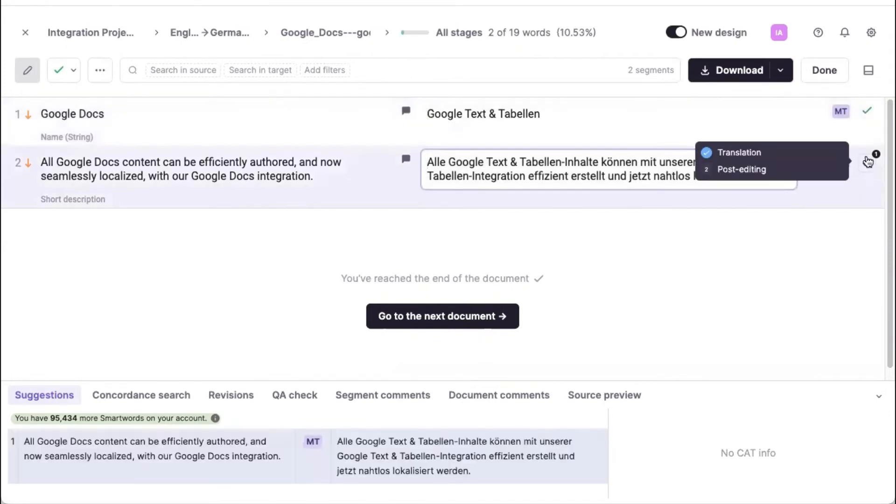
{"action": "left_click", "coordinate": [867, 162]}
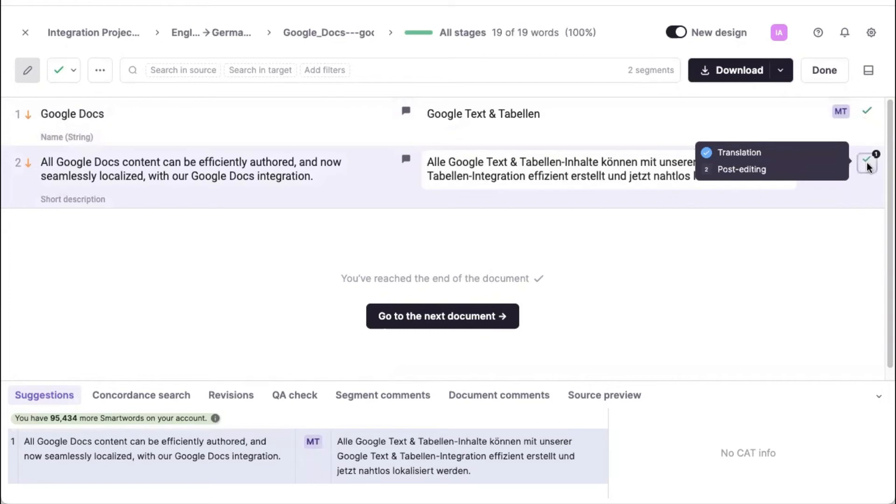
{"action": "left_click", "coordinate": [868, 166]}
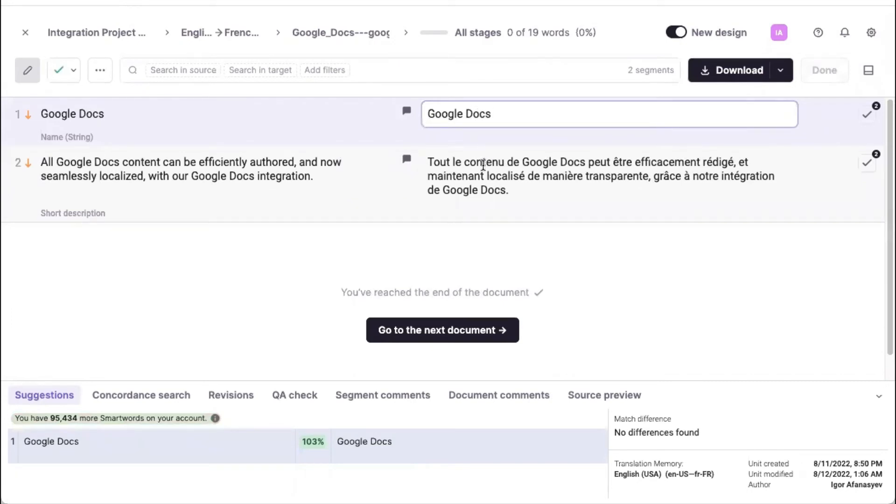
Confirm the French Google Docs segments and return to the file list
{"action": "left_click", "coordinate": [867, 114]}
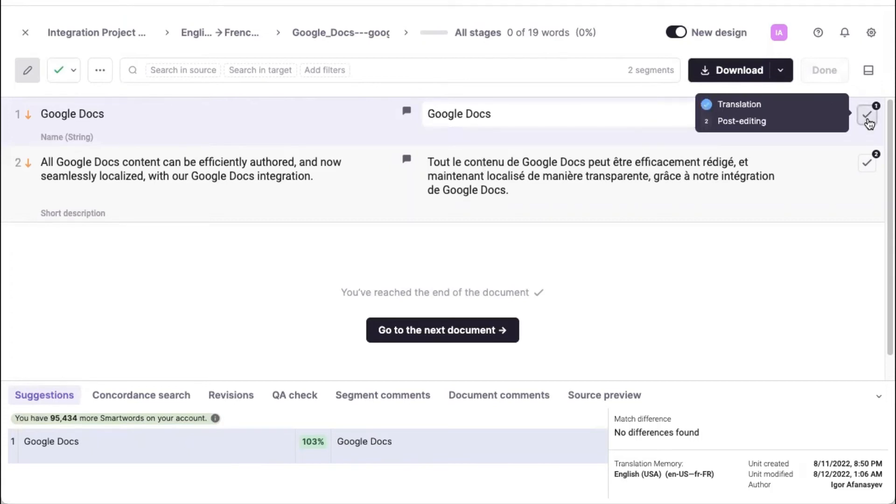
{"action": "left_click", "coordinate": [867, 114]}
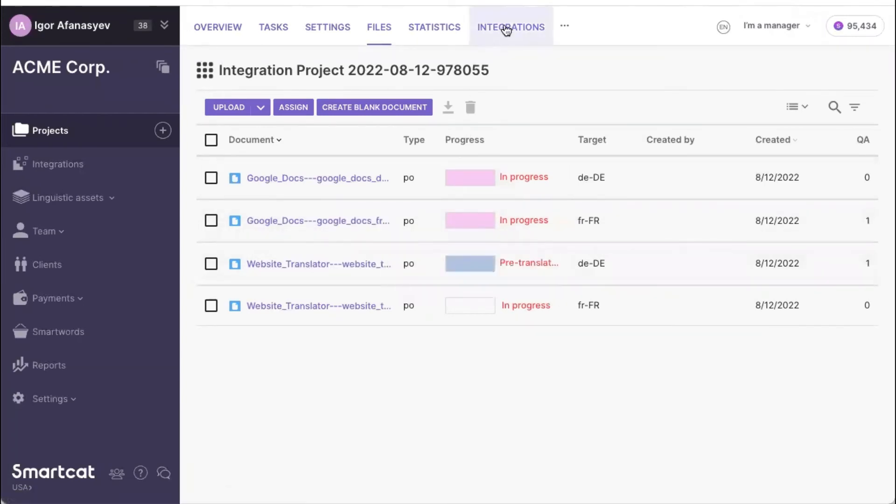
Turn on 'Push translations back' in the project's Salsify integration settings
{"action": "left_click", "coordinate": [510, 27]}
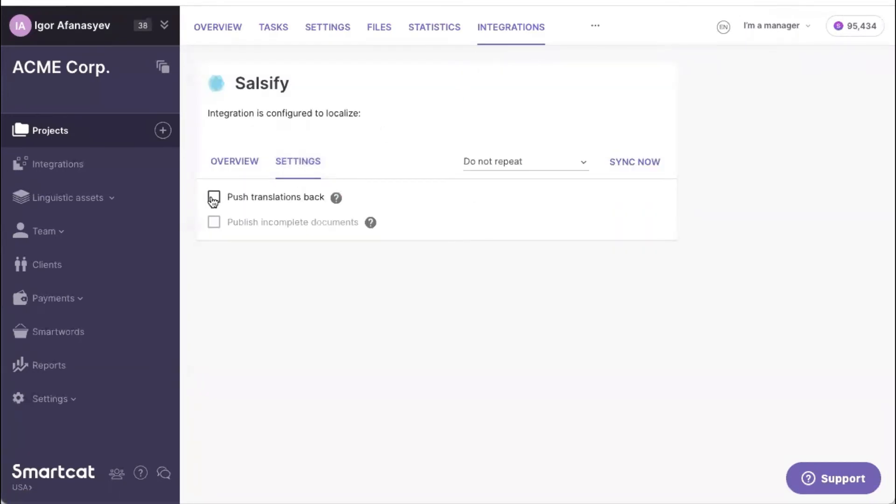
{"action": "left_click", "coordinate": [213, 197]}
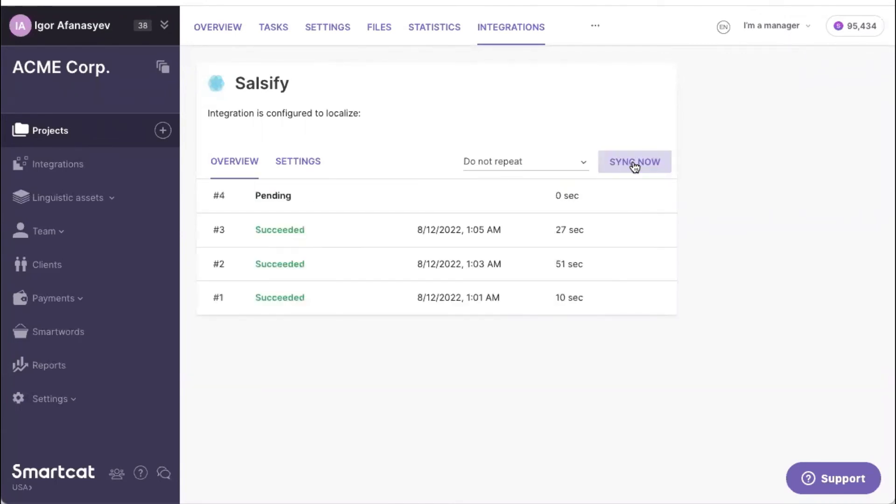
Trigger sync run #4 via SYNC NOW, wait for Succeeded, then return to the Salsify product page
{"action": "left_click", "coordinate": [634, 162]}
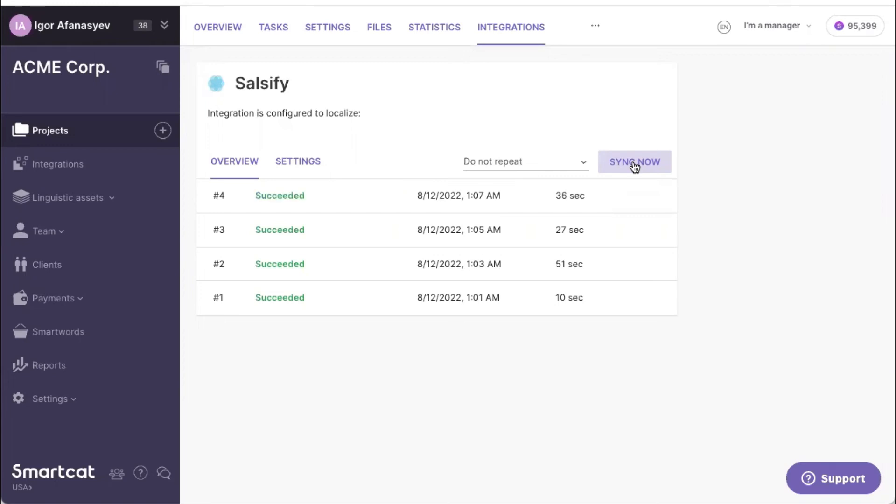
{"action": "left_click", "coordinate": [634, 162]}
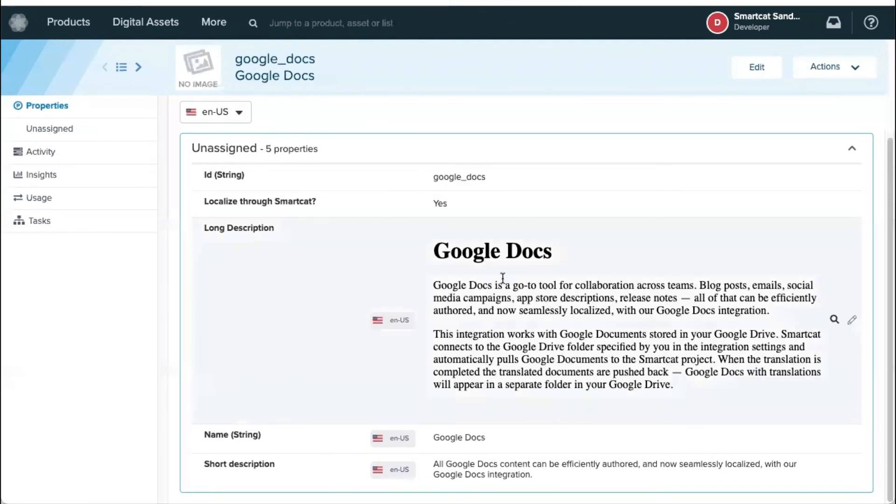
Switch the Google Docs product to de-DE, then fr-FR, and review the pushed-back descriptions
{"action": "left_click", "coordinate": [216, 112]}
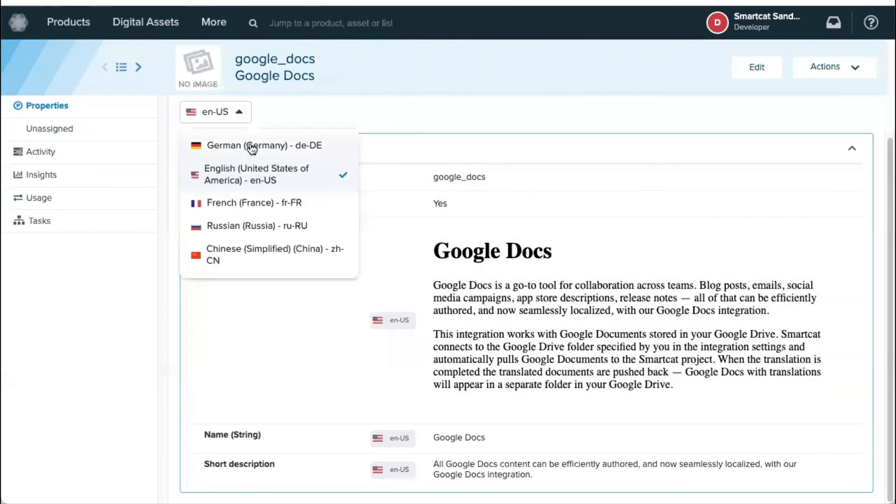
{"action": "left_click", "coordinate": [262, 145]}
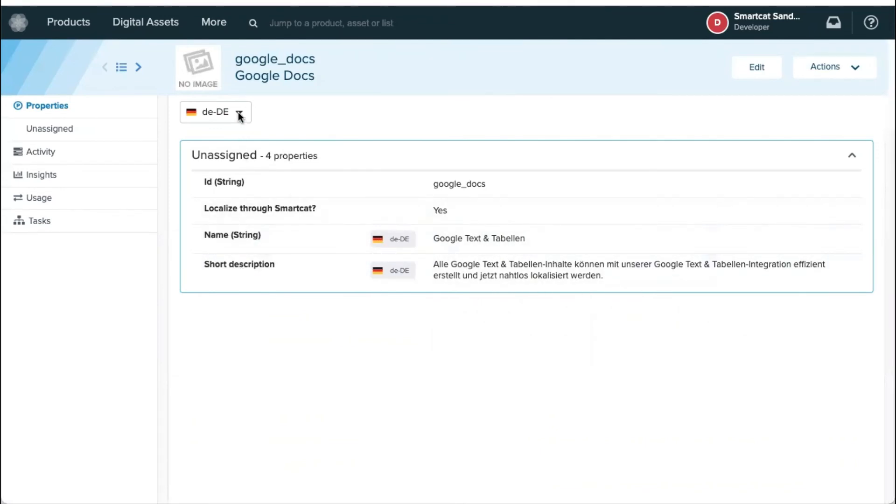
{"action": "left_click", "coordinate": [216, 112]}
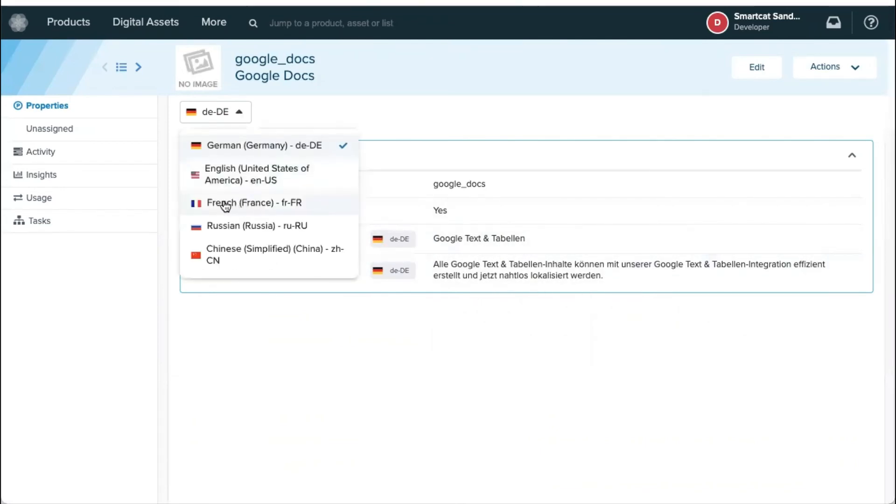
{"action": "left_click", "coordinate": [253, 202]}
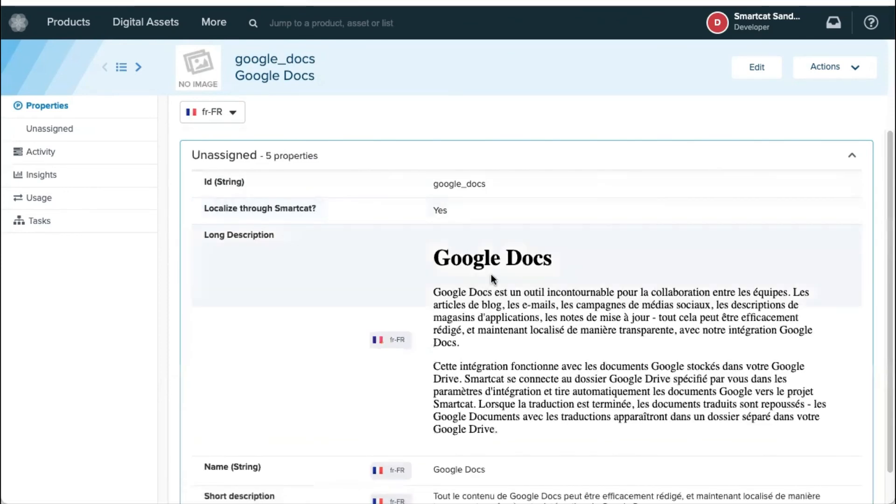
{"action": "scroll", "scroll_direction": "down", "scroll_amount": 3}
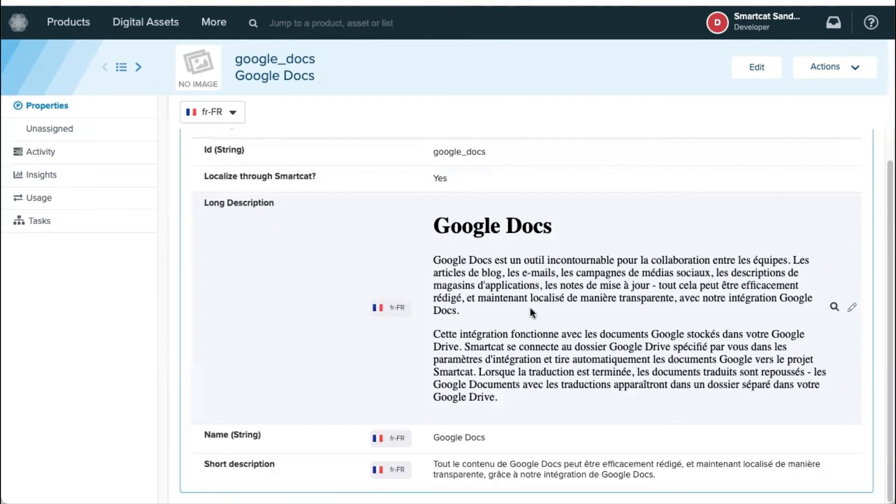
{"action": "mouse_move", "coordinate": [512, 242]}
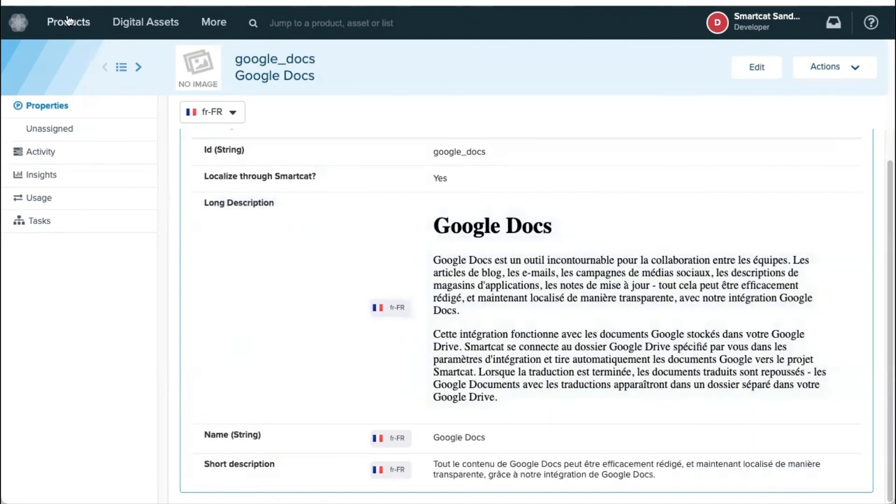
{"action": "left_click", "coordinate": [68, 22]}
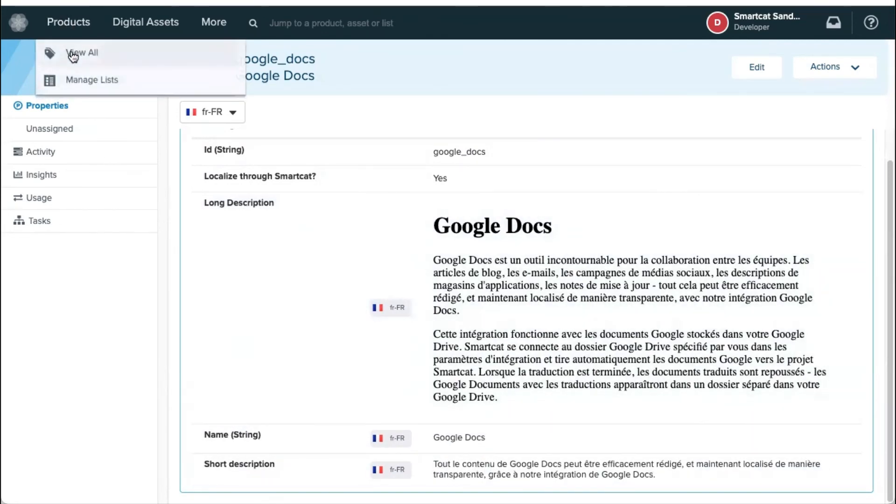
Show all products and open the website_translator record
{"action": "left_click", "coordinate": [83, 53]}
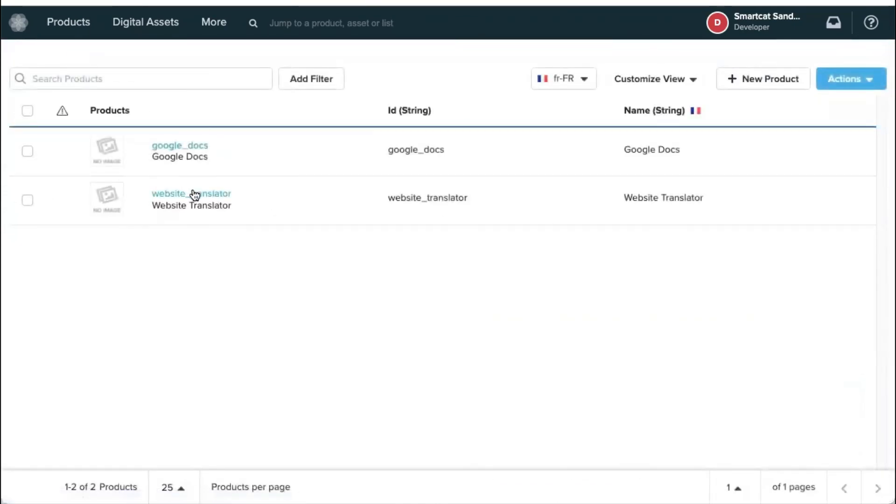
{"action": "left_click", "coordinate": [191, 193]}
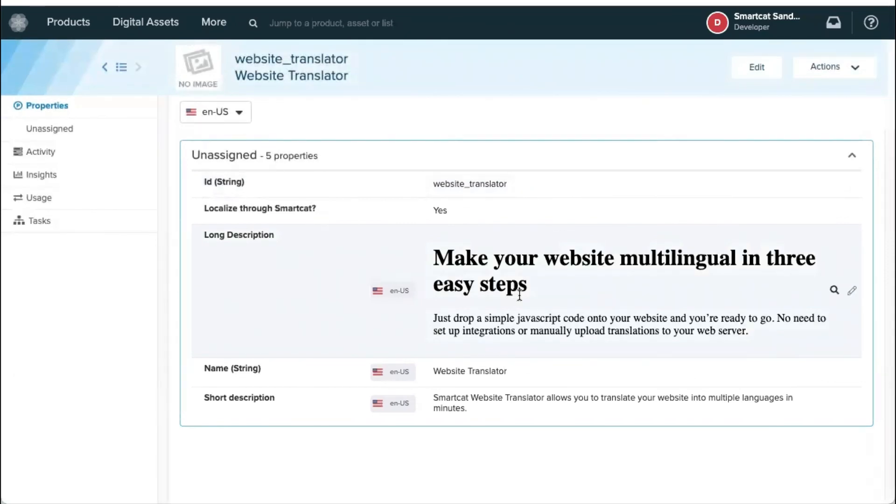
Switch the Website Translator product to de-DE, showing the name Website-Übersetzer
{"action": "left_click", "coordinate": [215, 112]}
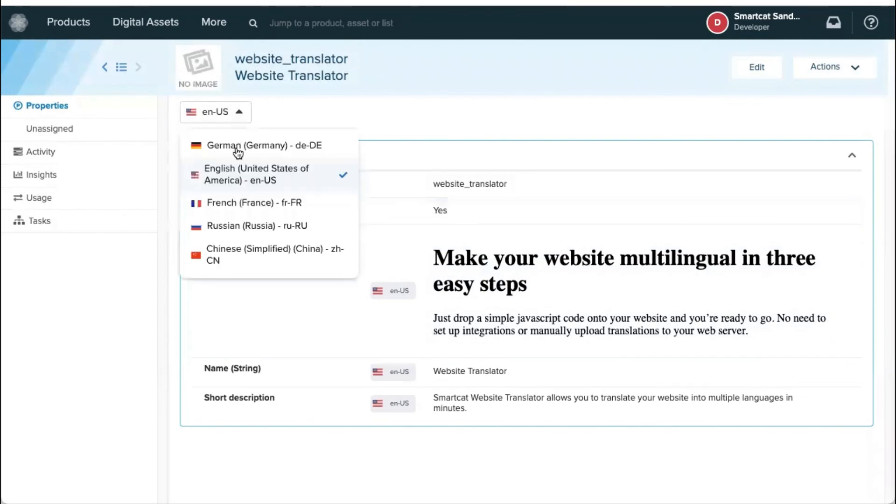
{"action": "left_click", "coordinate": [263, 146]}
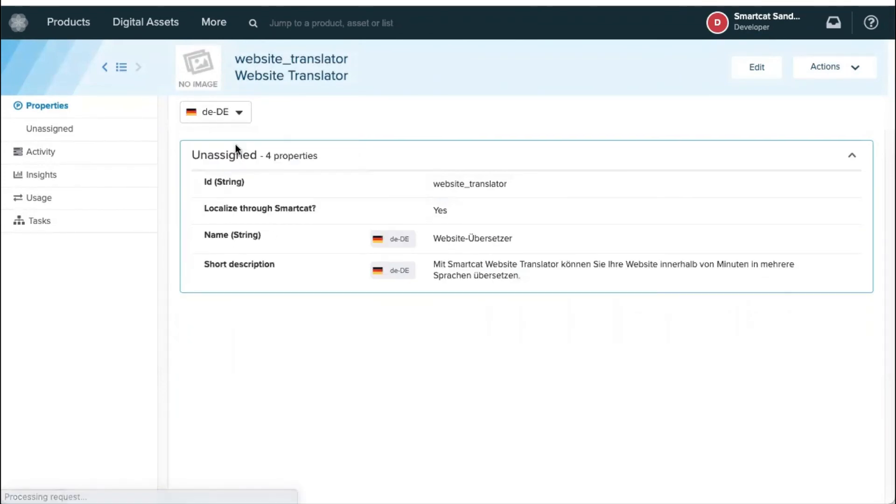
{"action": "mouse_move", "coordinate": [447, 283]}
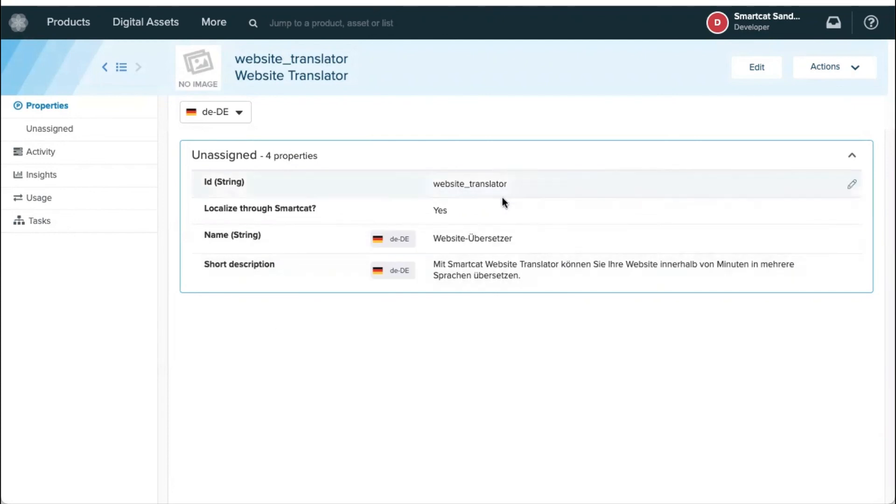
{"action": "mouse_move", "coordinate": [504, 372]}
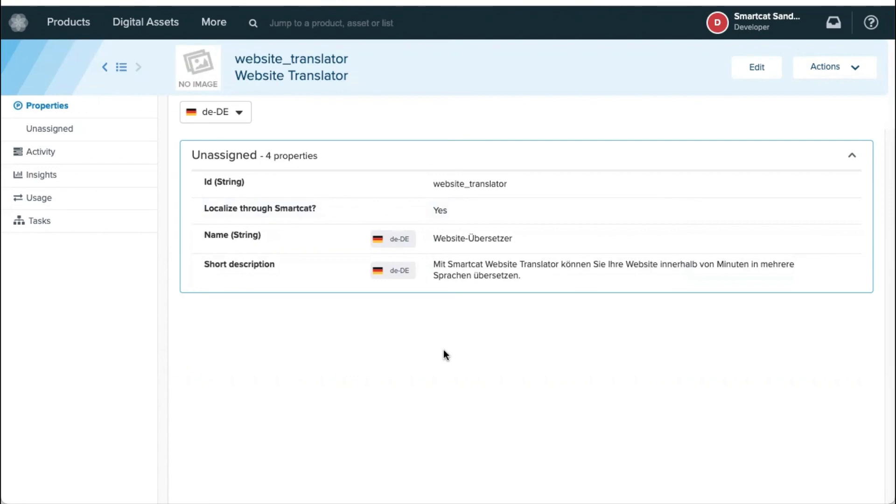
{"action": "mouse_move", "coordinate": [345, 342]}
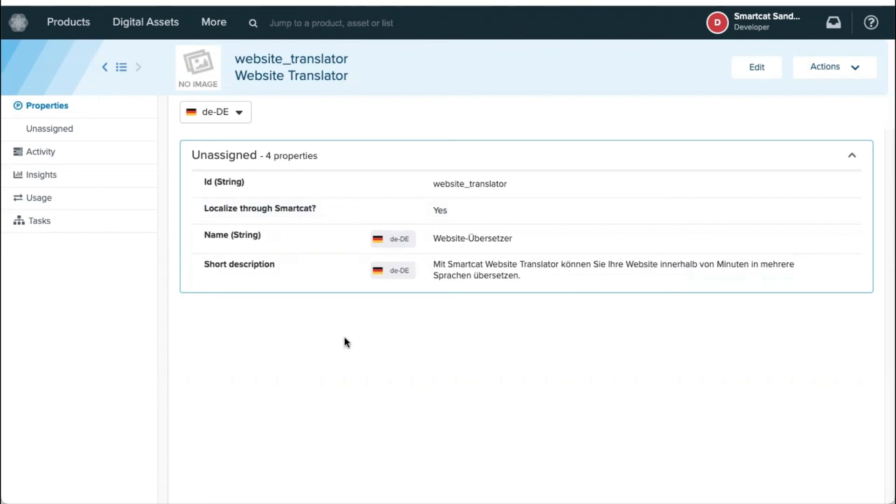